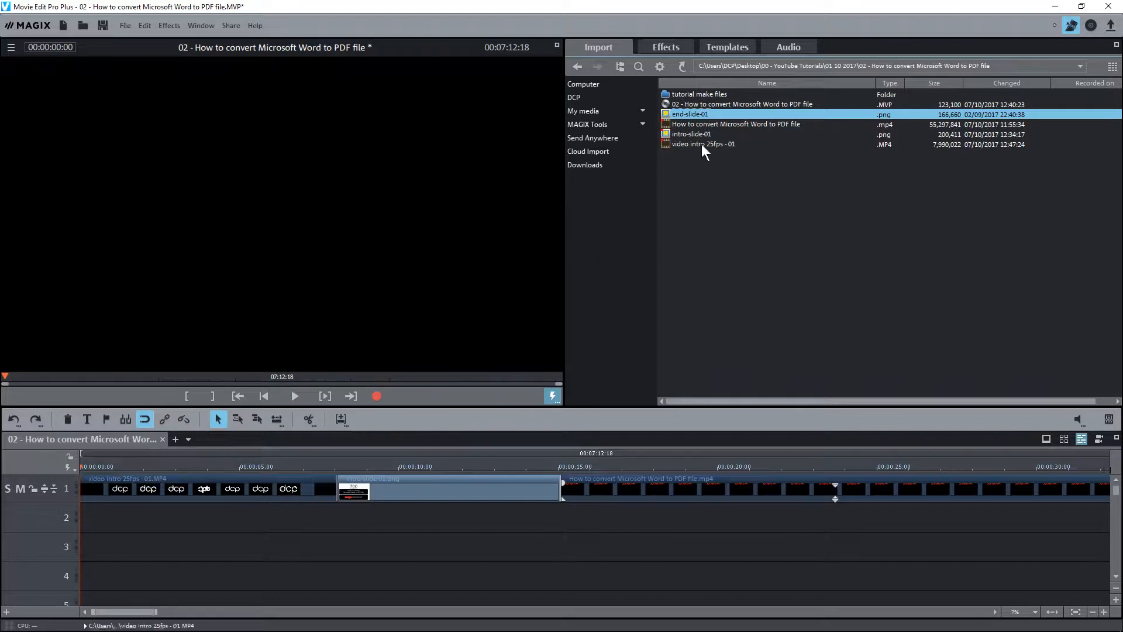
mouse_move(703, 143)
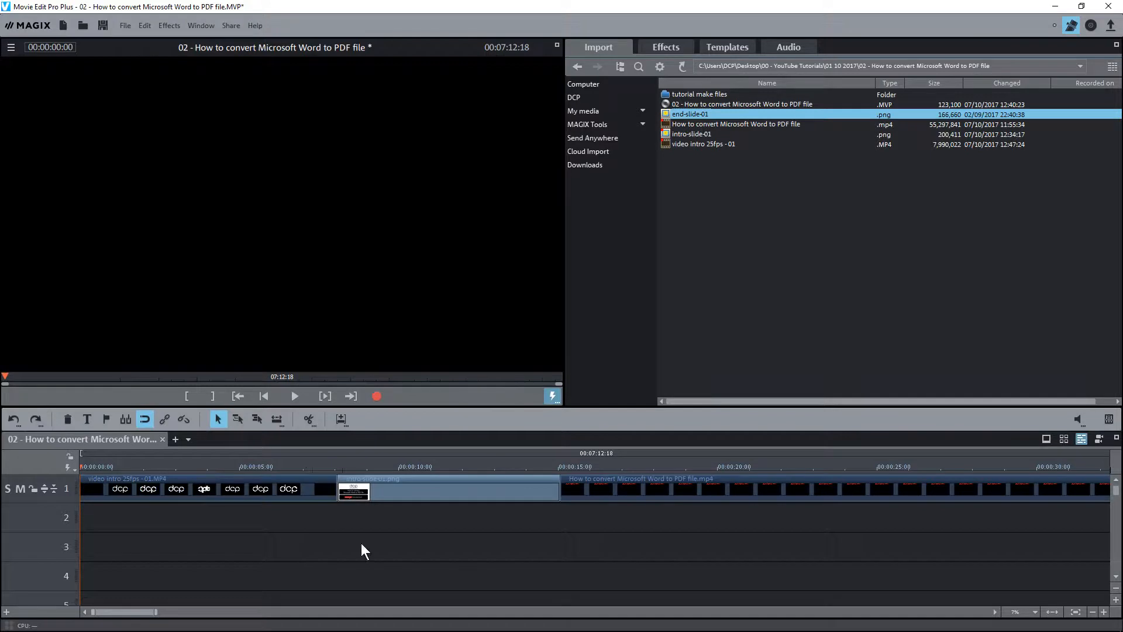
mouse_move(602, 526)
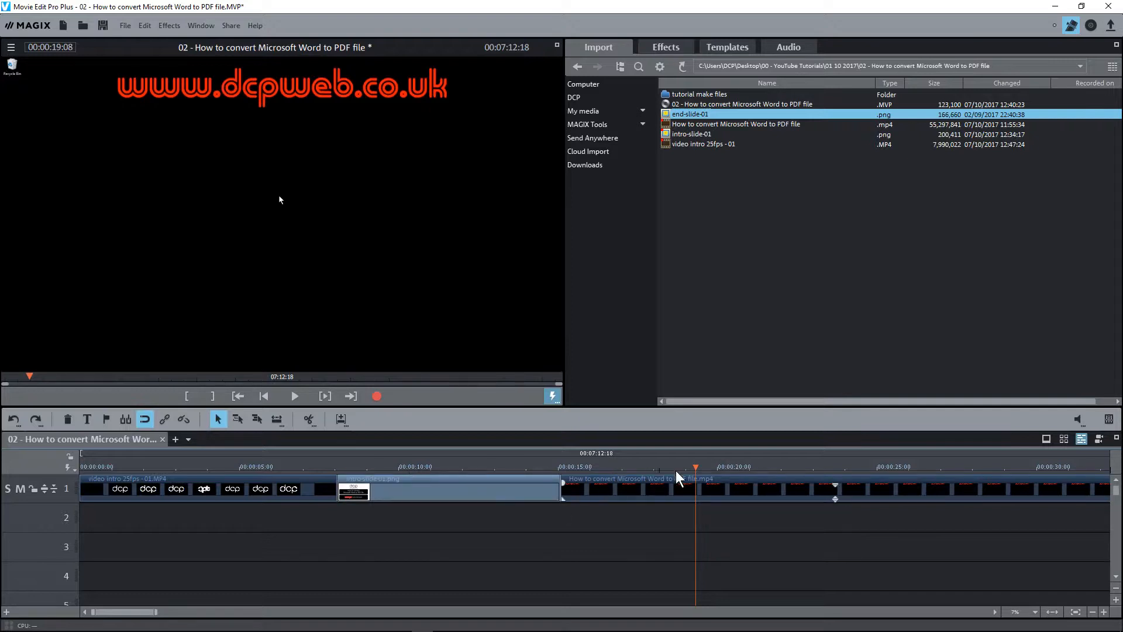
Preview the tutorial's opening and leave the playhead at 00:00:18:23
left_click(583, 466)
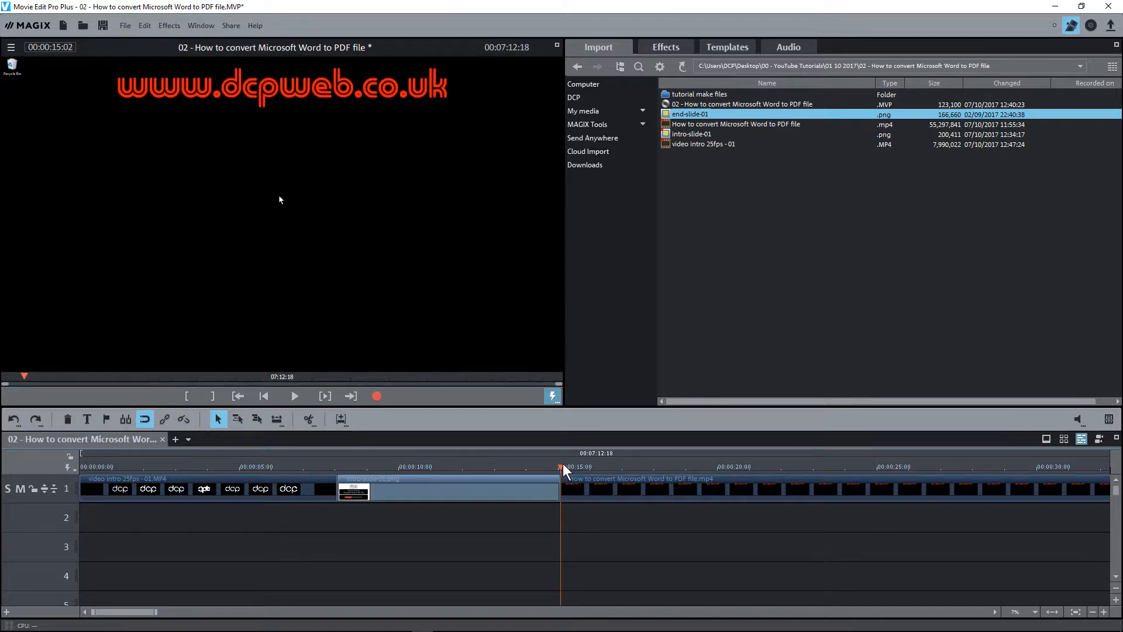
mouse_move(721, 572)
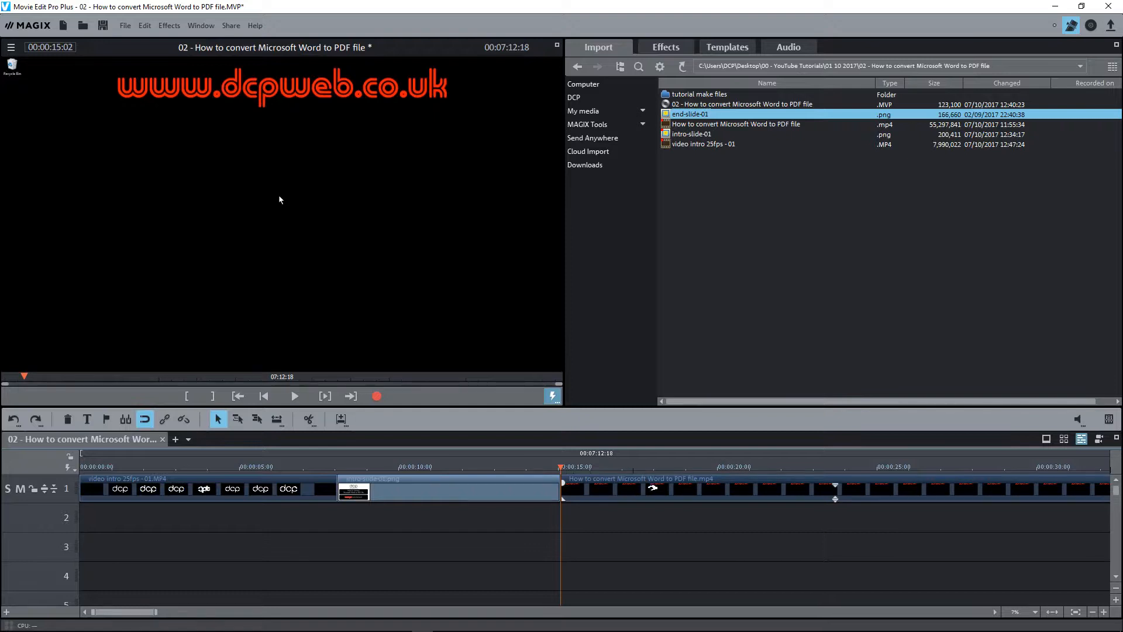
mouse_move(727, 472)
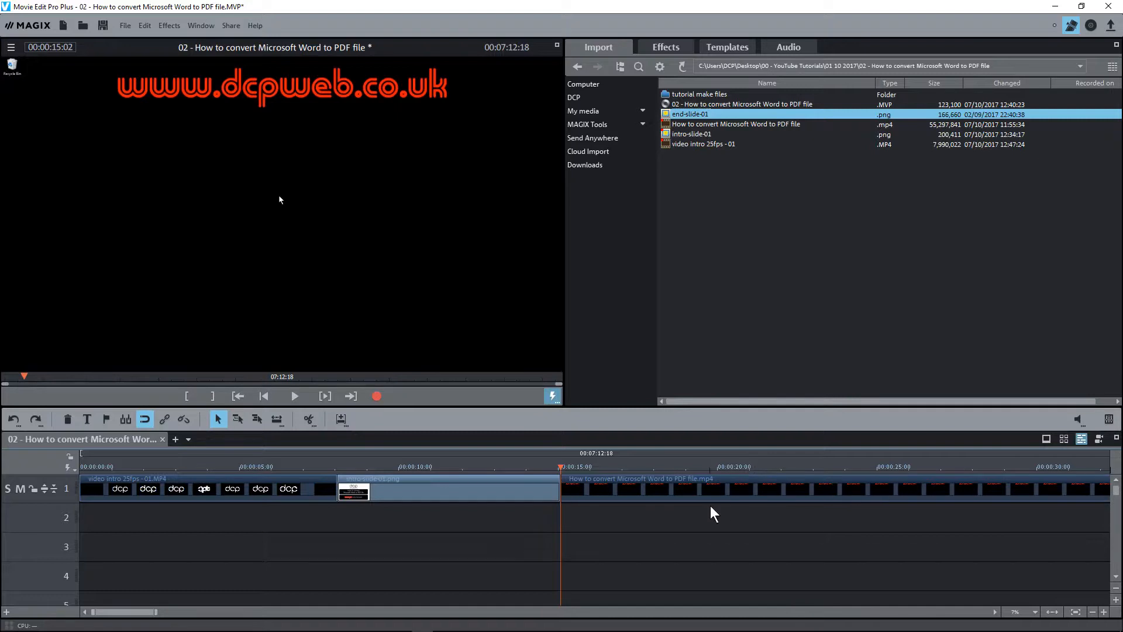
mouse_move(294, 396)
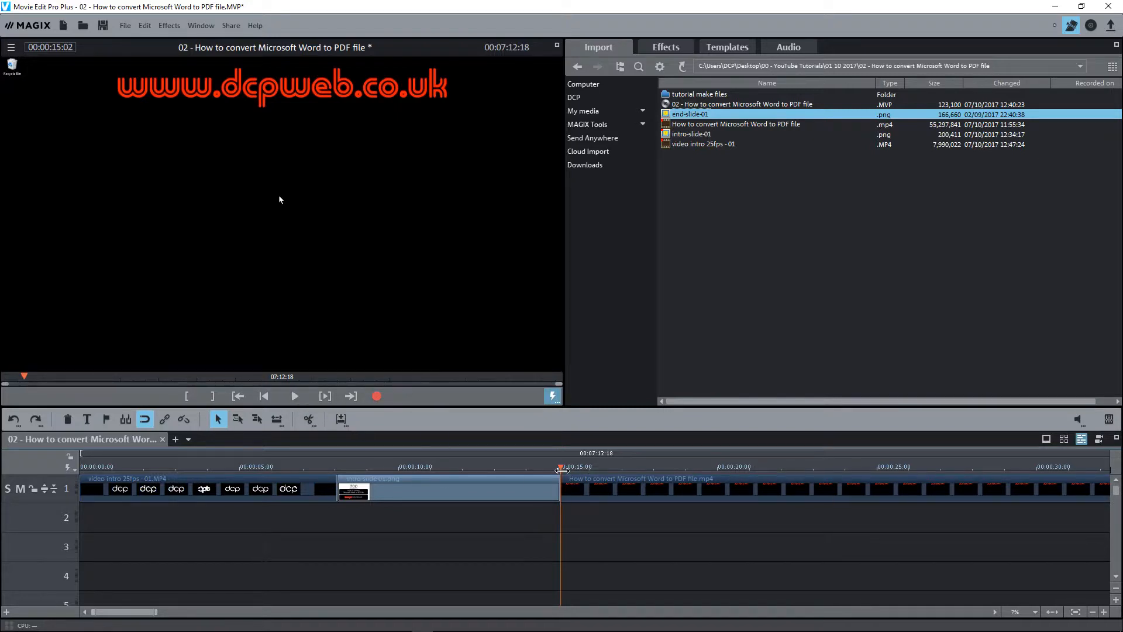
mouse_move(705, 476)
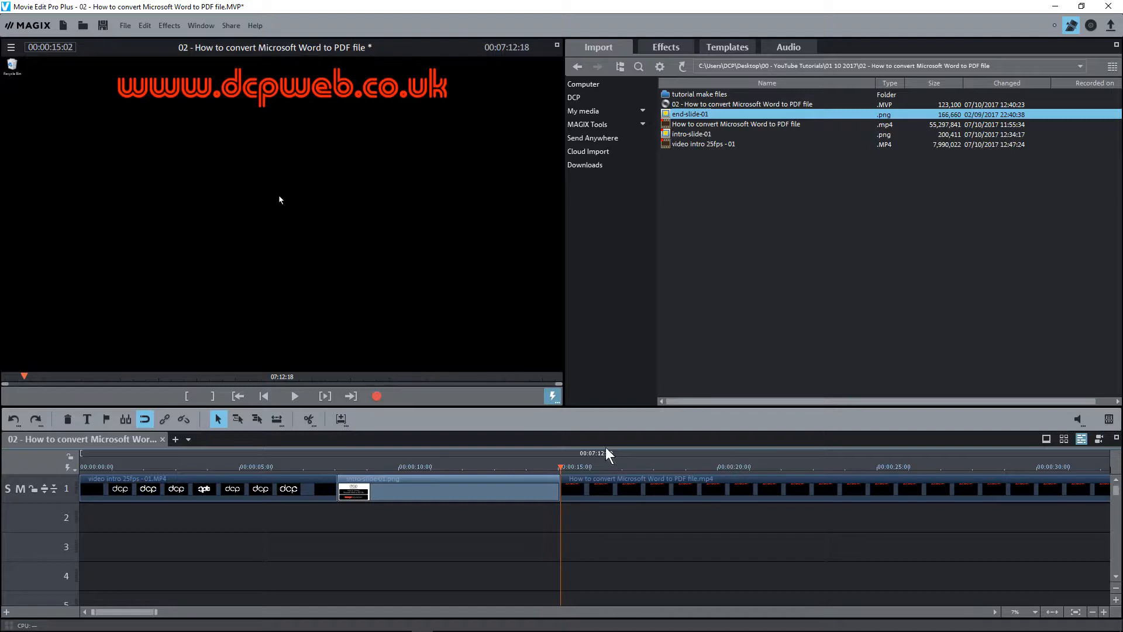
left_click(293, 396)
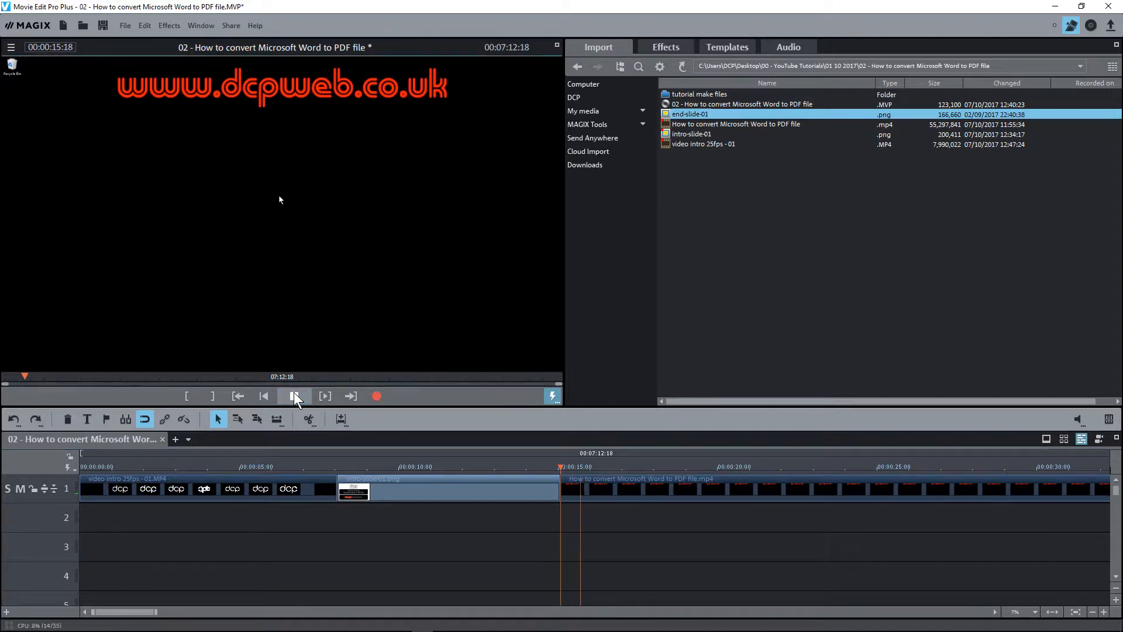
left_click(293, 395)
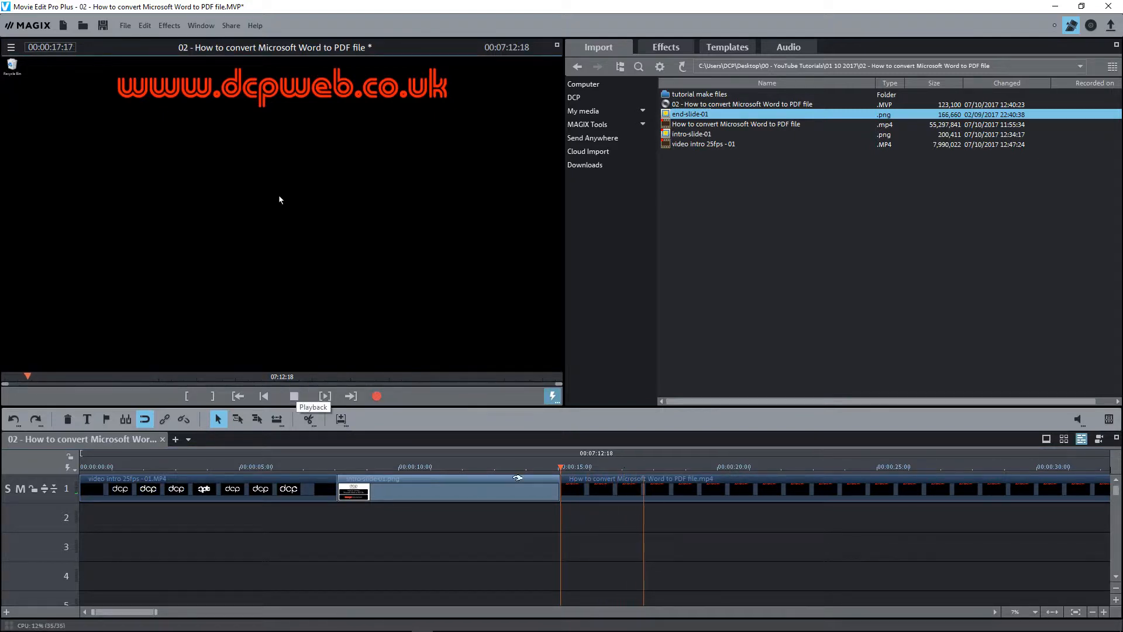
left_click(293, 396)
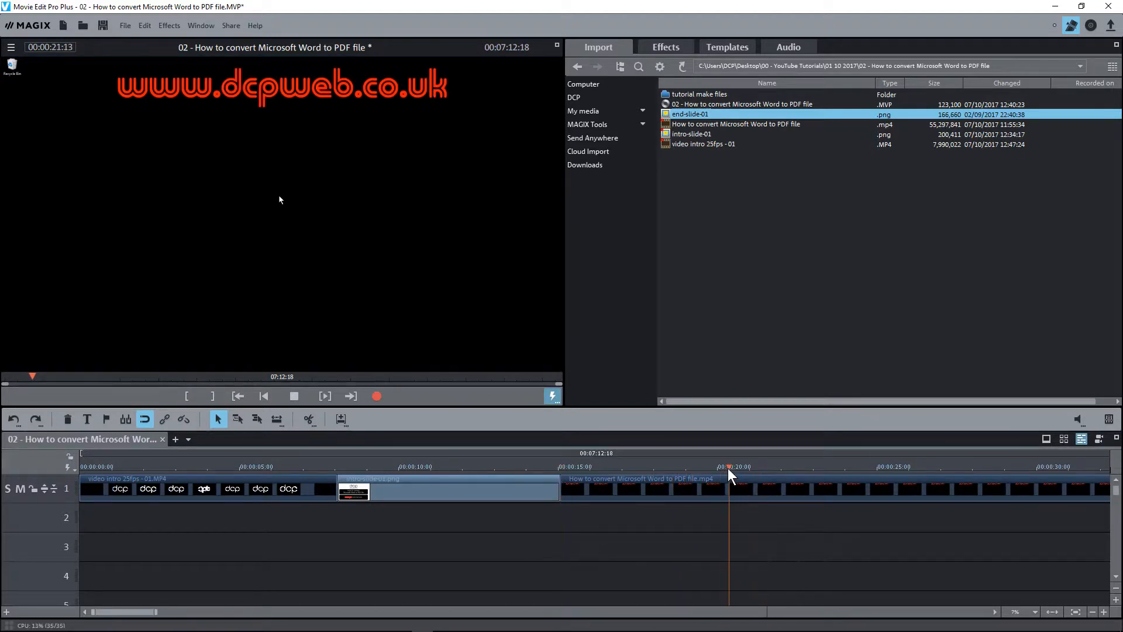
left_click(293, 395)
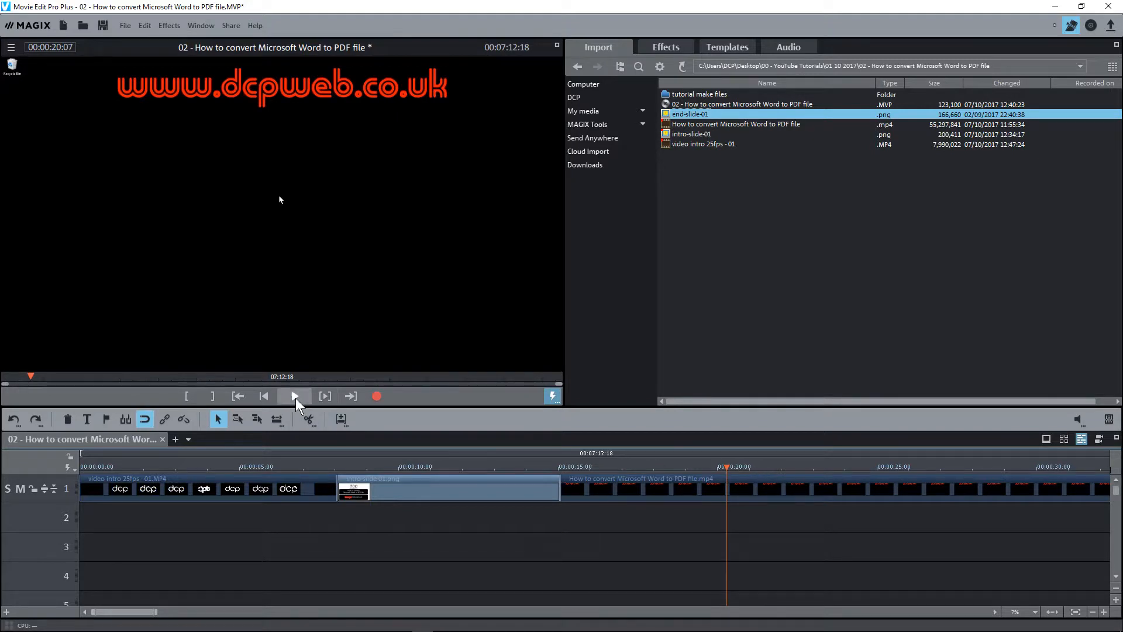
left_click(295, 395)
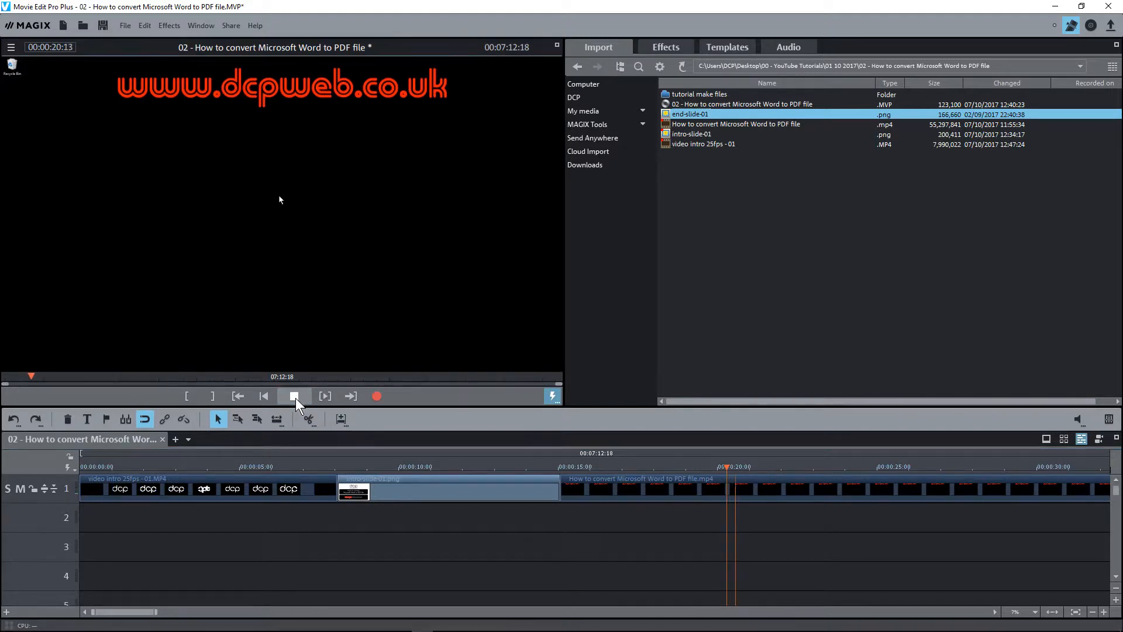
left_click(295, 396)
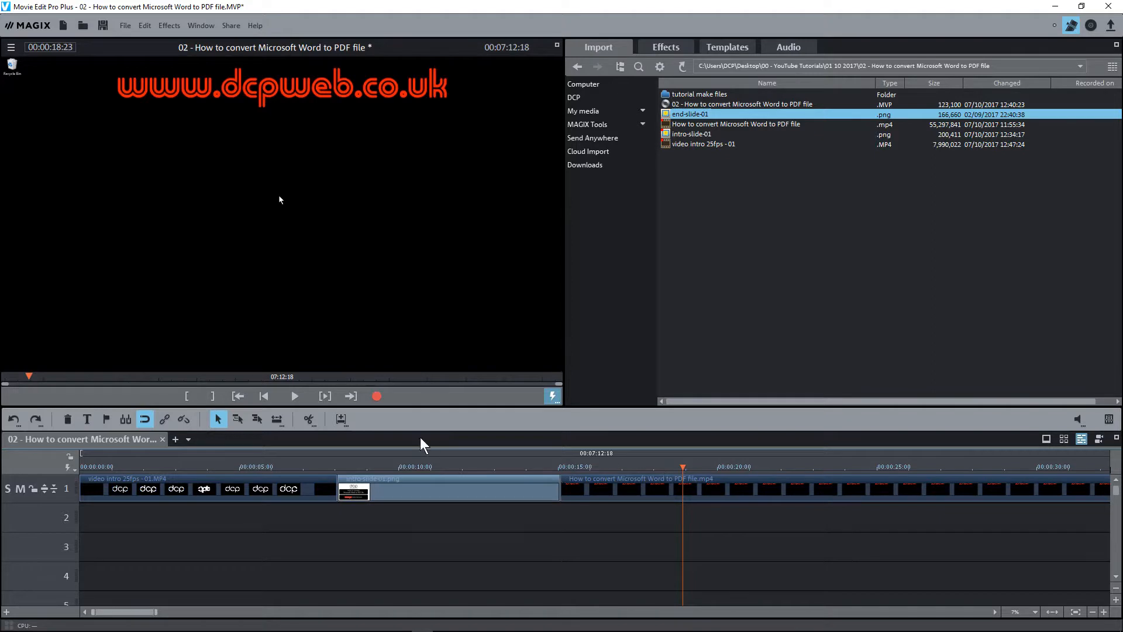
mouse_move(321, 446)
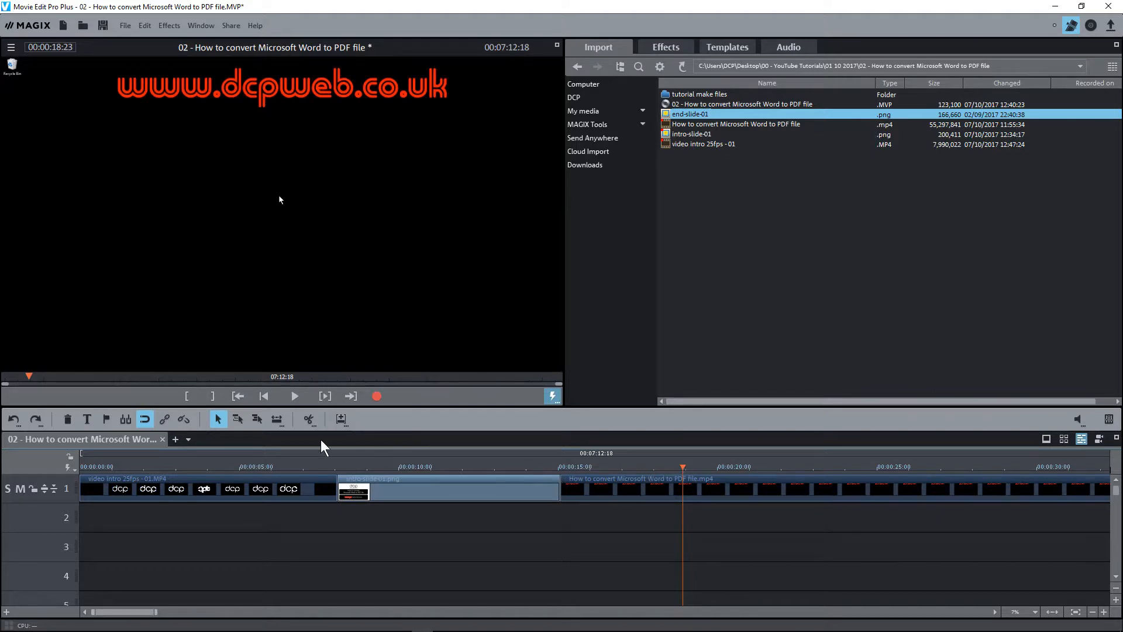
mouse_move(309, 419)
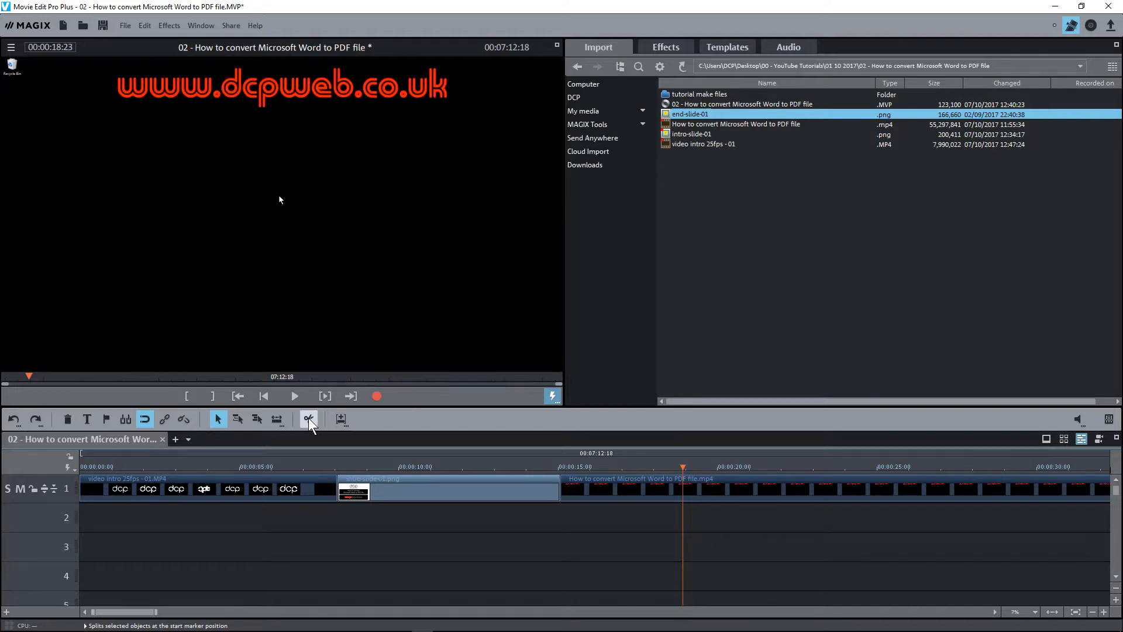
Split the tutorial at 00:00:18:23, delete the opening piece, and select the title slide
left_click(309, 419)
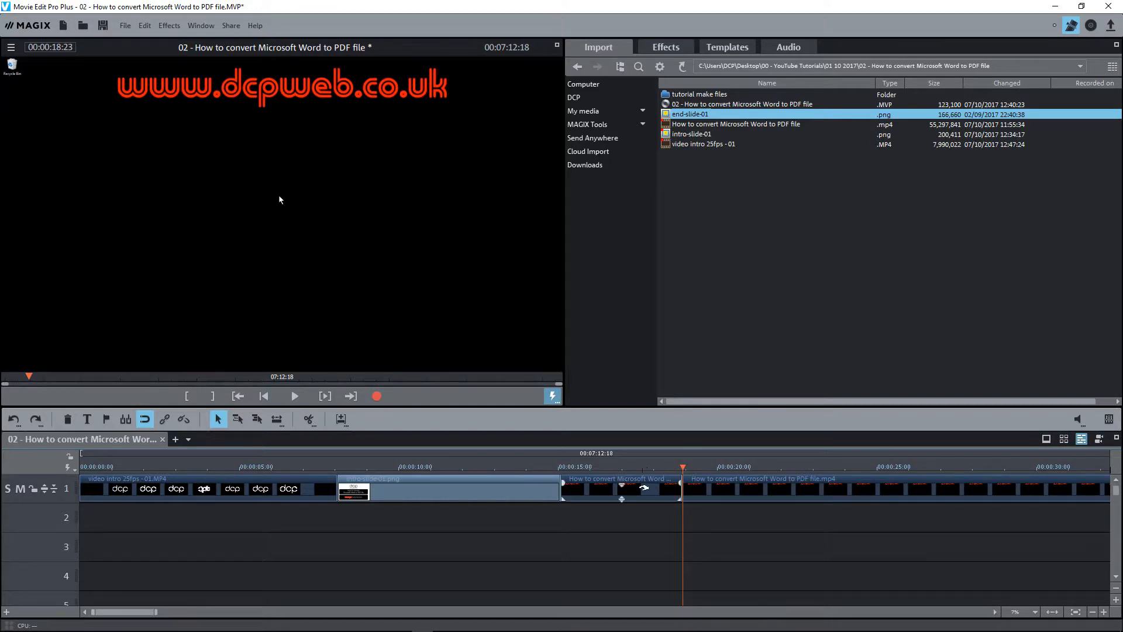
left_click(620, 478)
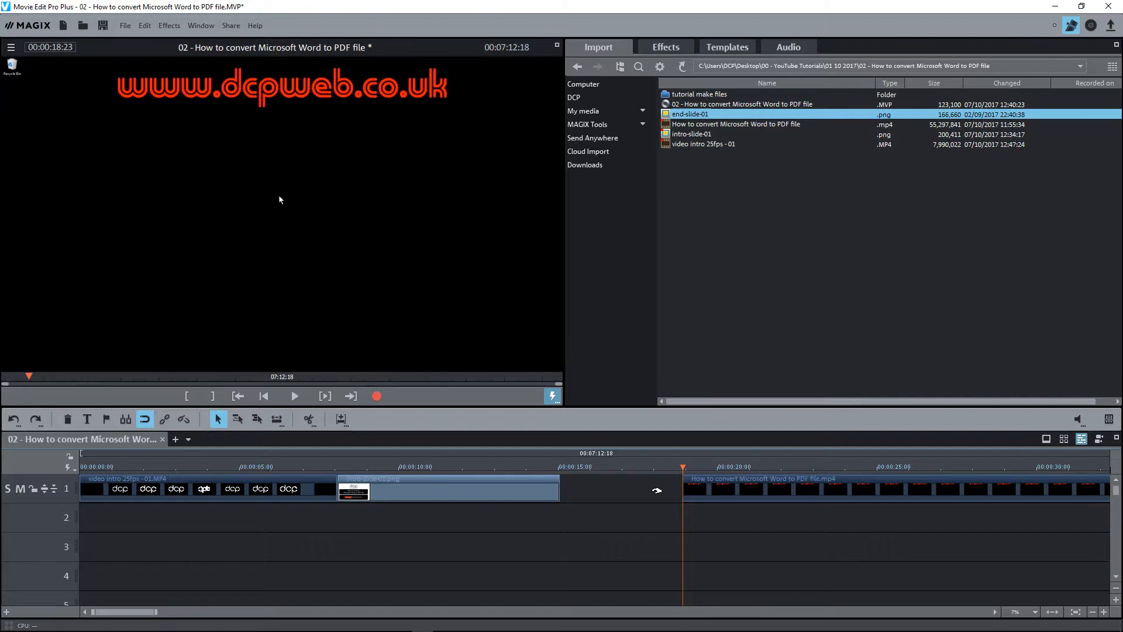
left_click(450, 489)
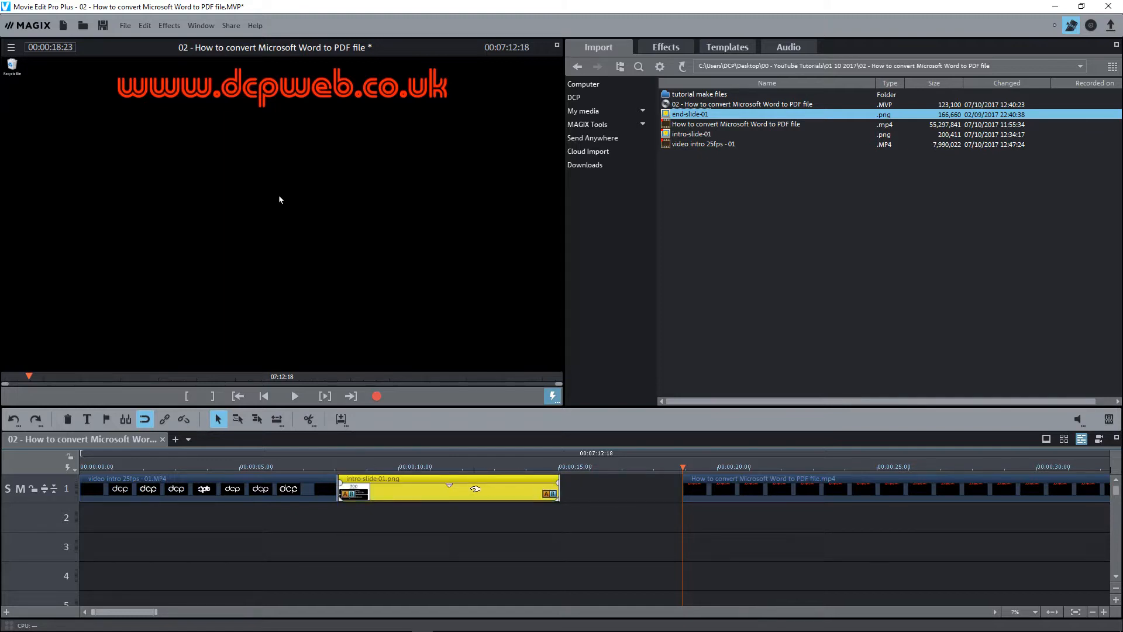
mouse_move(459, 513)
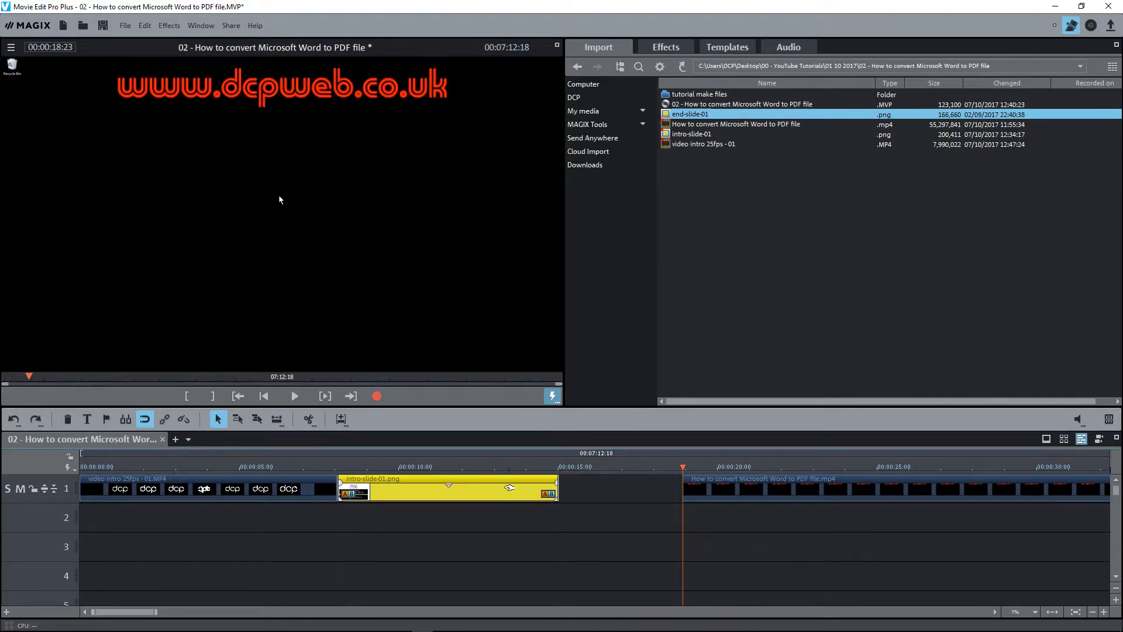
Set the intro-slide-01.png photo length to 00:08:01 via Change photo length and apply
right_click(448, 490)
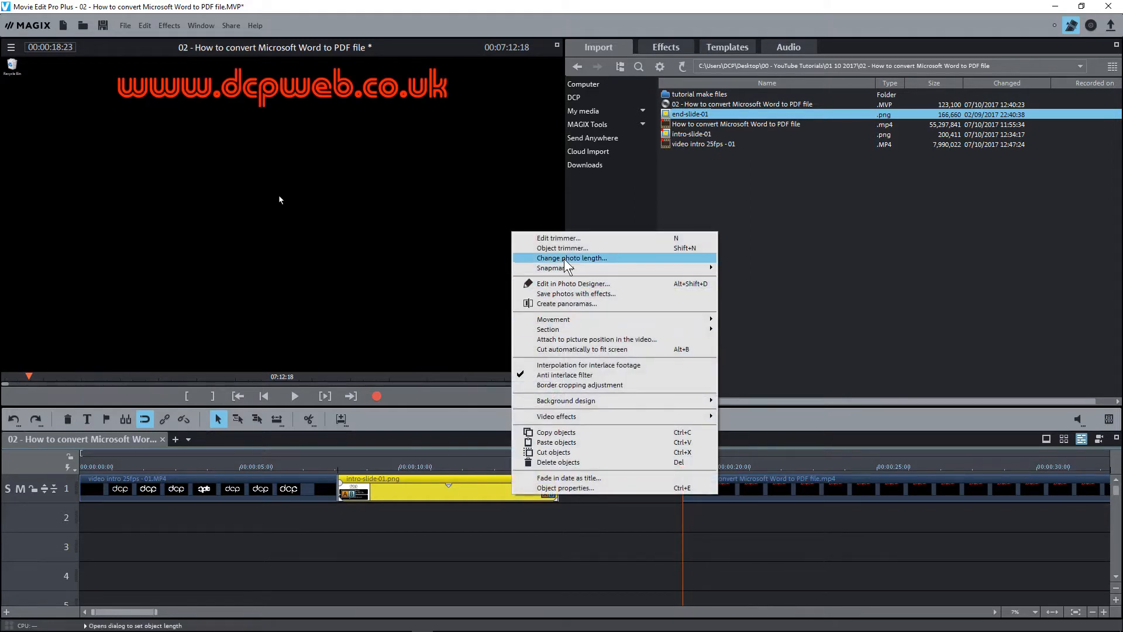
left_click(571, 258)
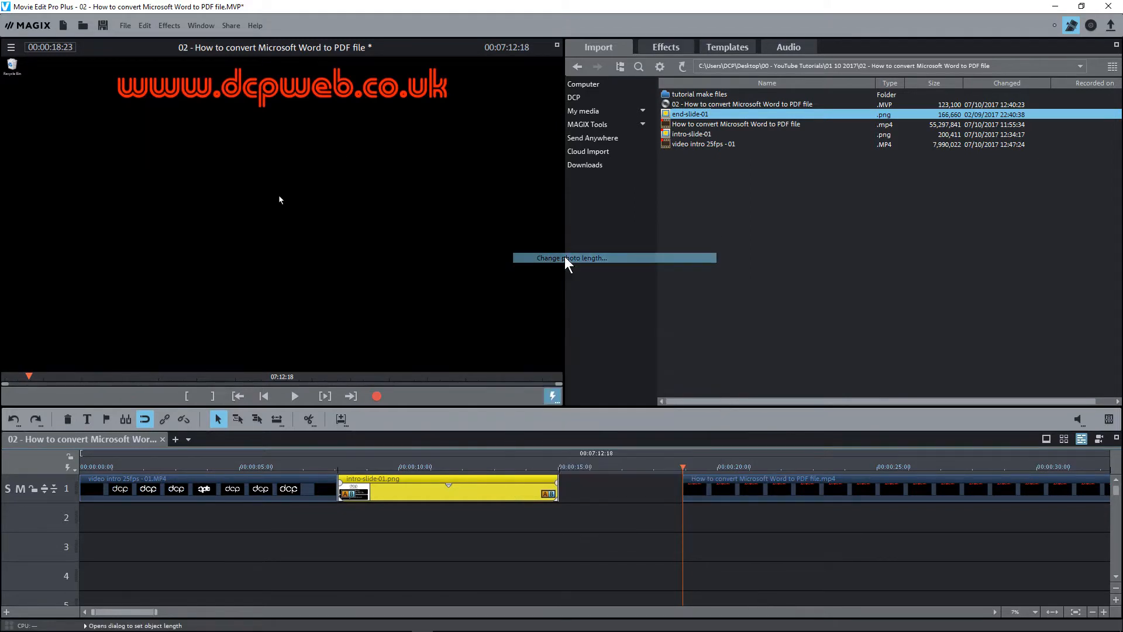
left_click(571, 258)
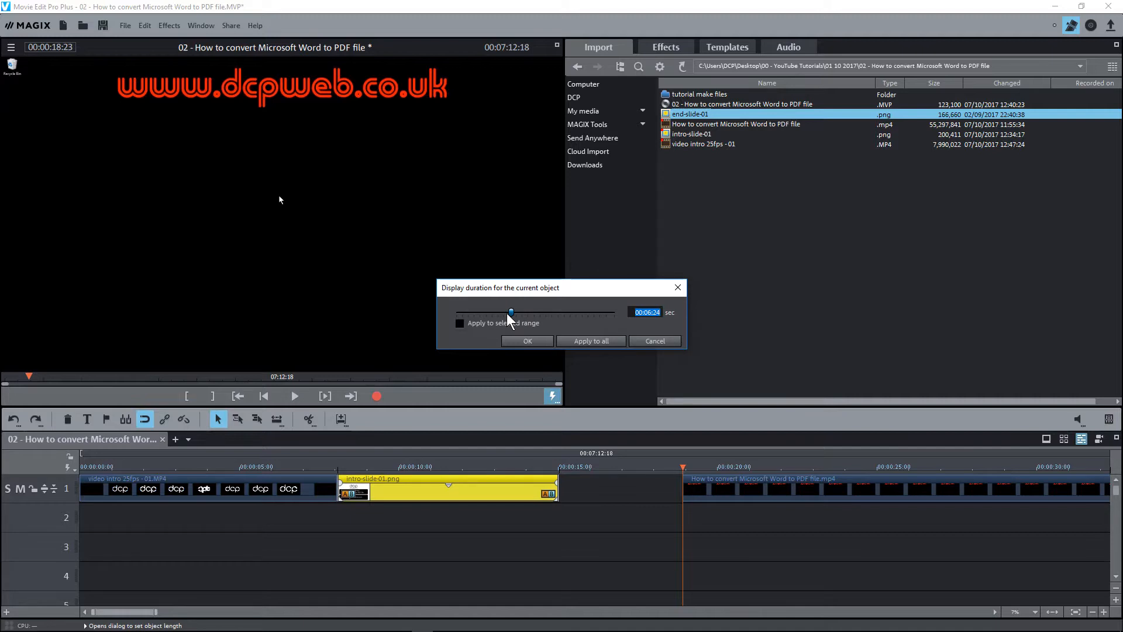
left_click_drag(510, 312, 514, 312)
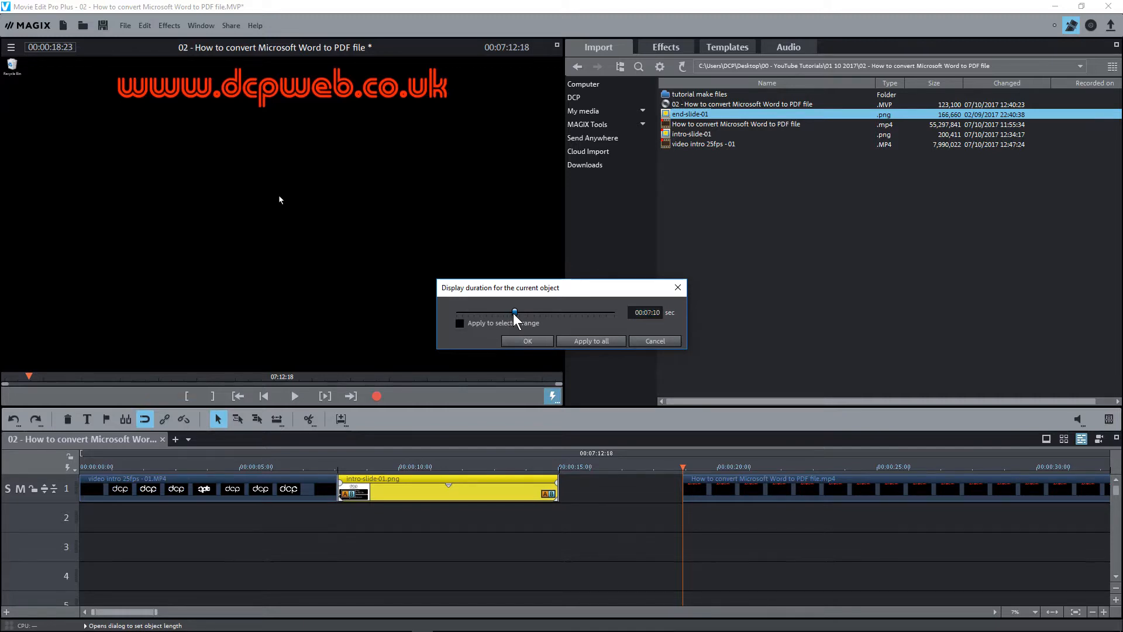
left_click_drag(513, 312, 520, 312)
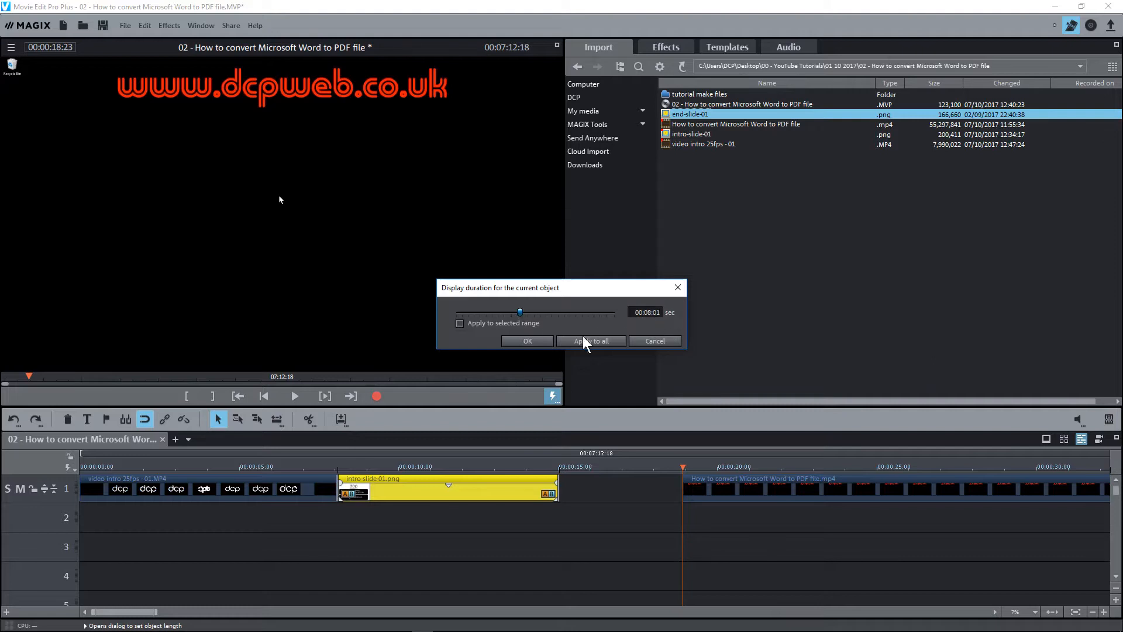
left_click(590, 341)
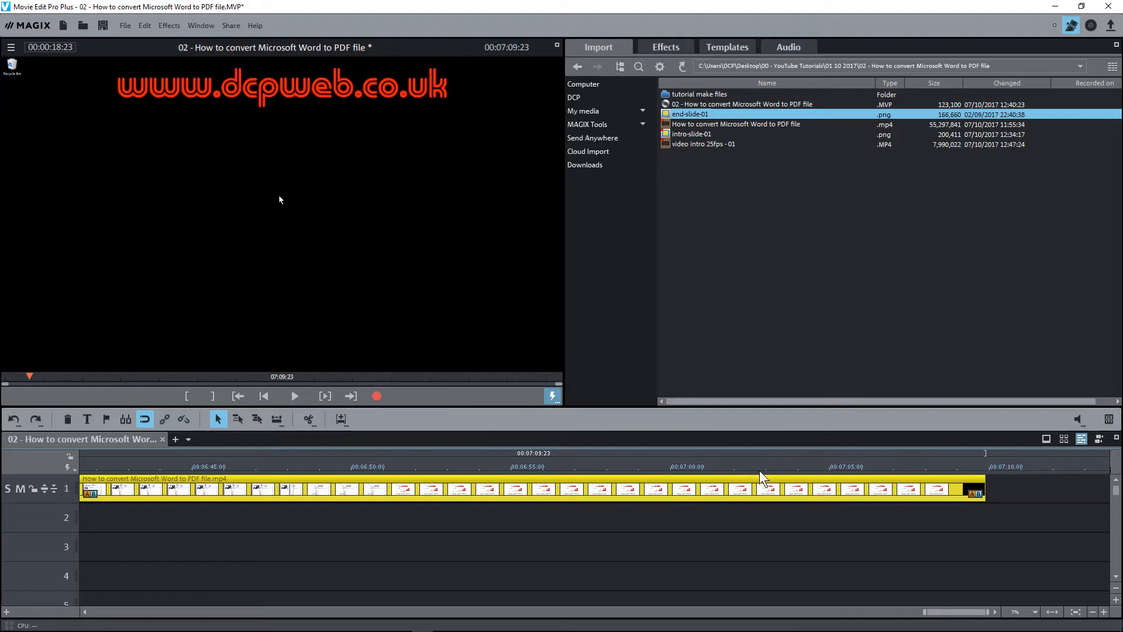
mouse_move(763, 479)
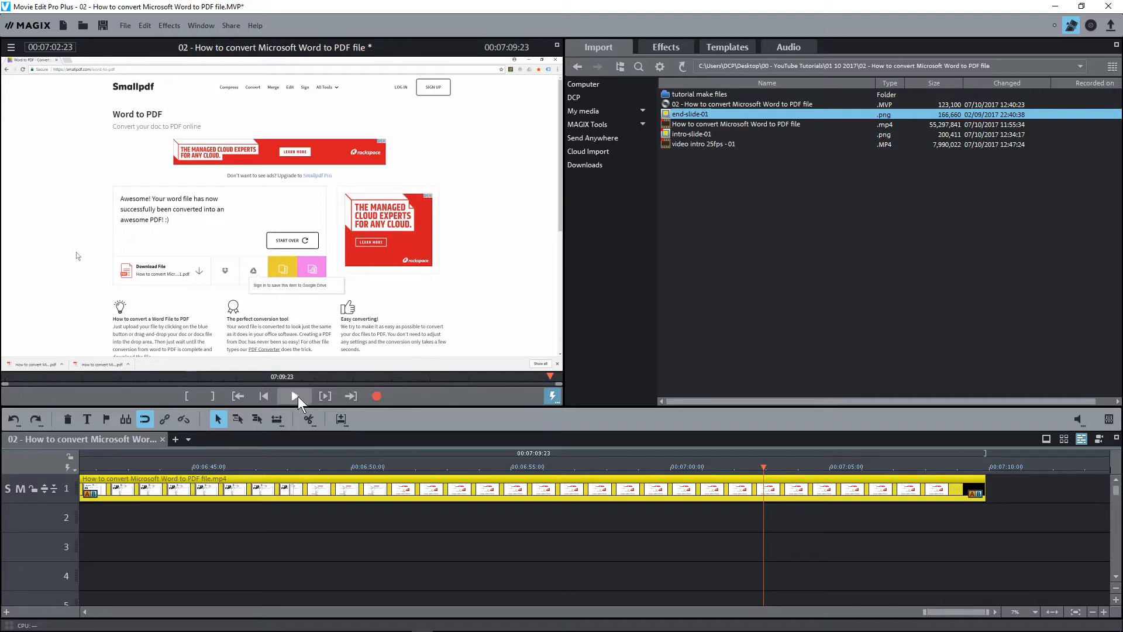
Preview the tutorial's ending and stop playback near 00:06:59:23 as the cut point
left_click(293, 395)
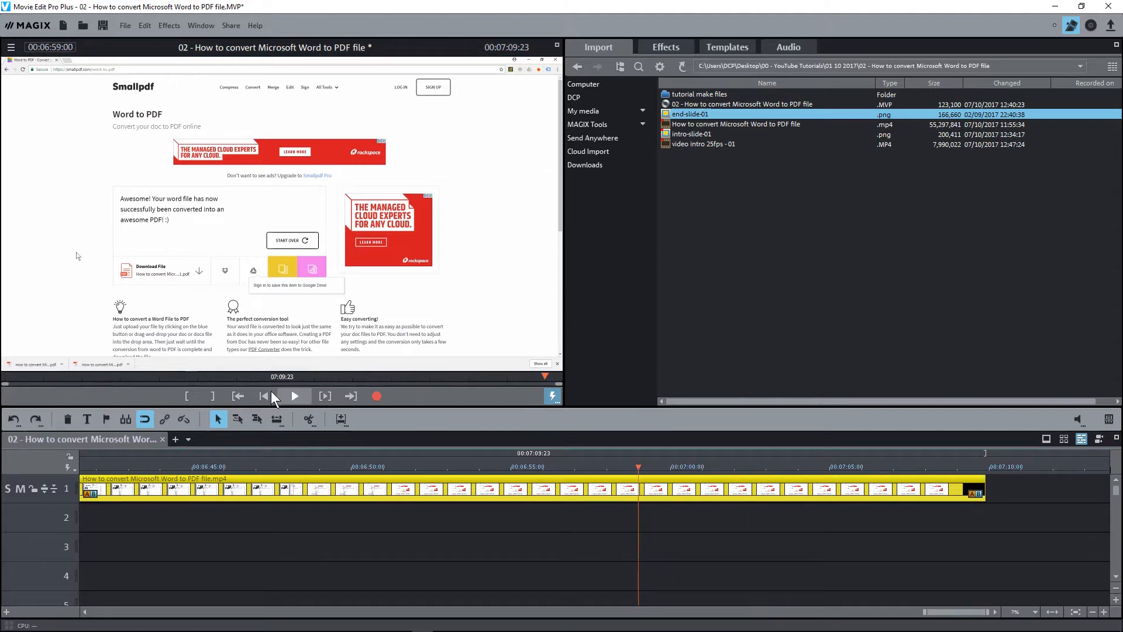
left_click(294, 396)
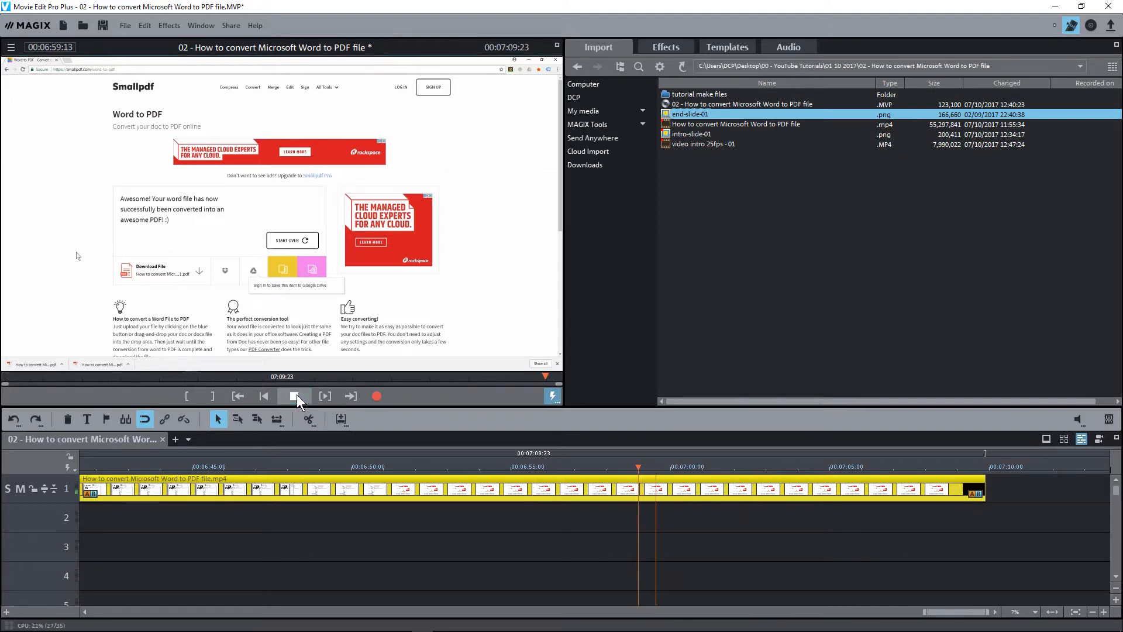
left_click(296, 395)
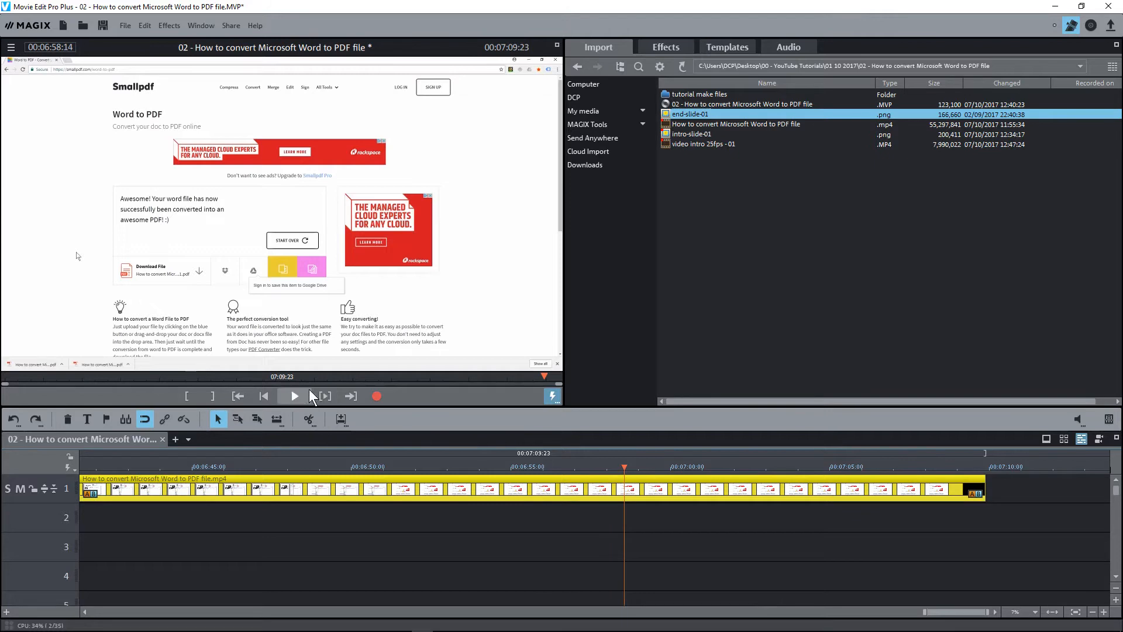
left_click(294, 395)
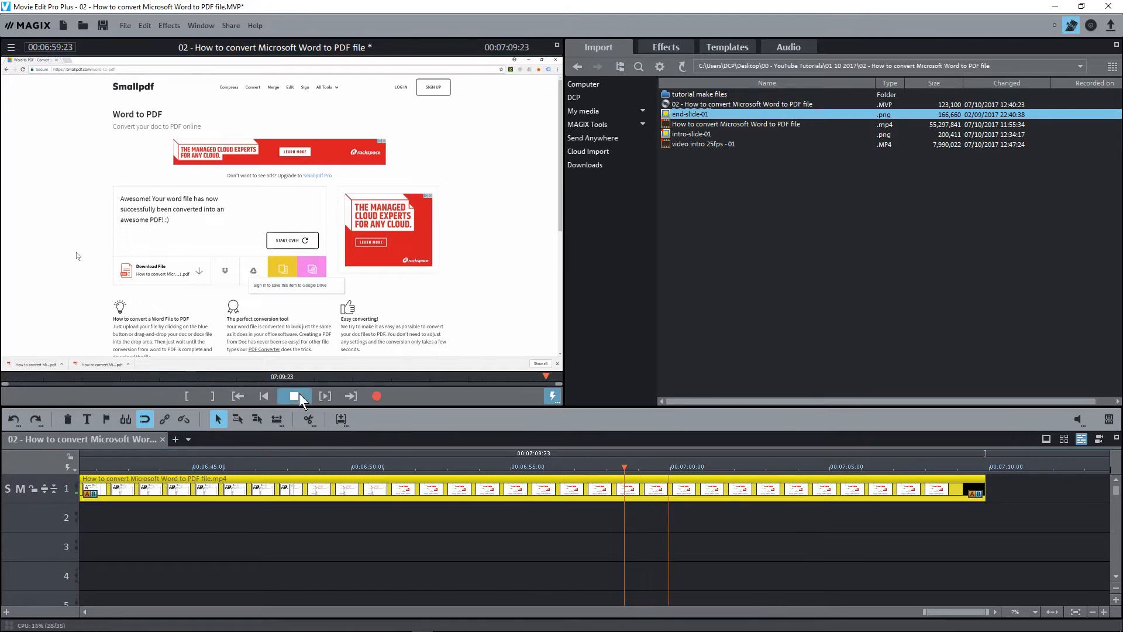
left_click(294, 395)
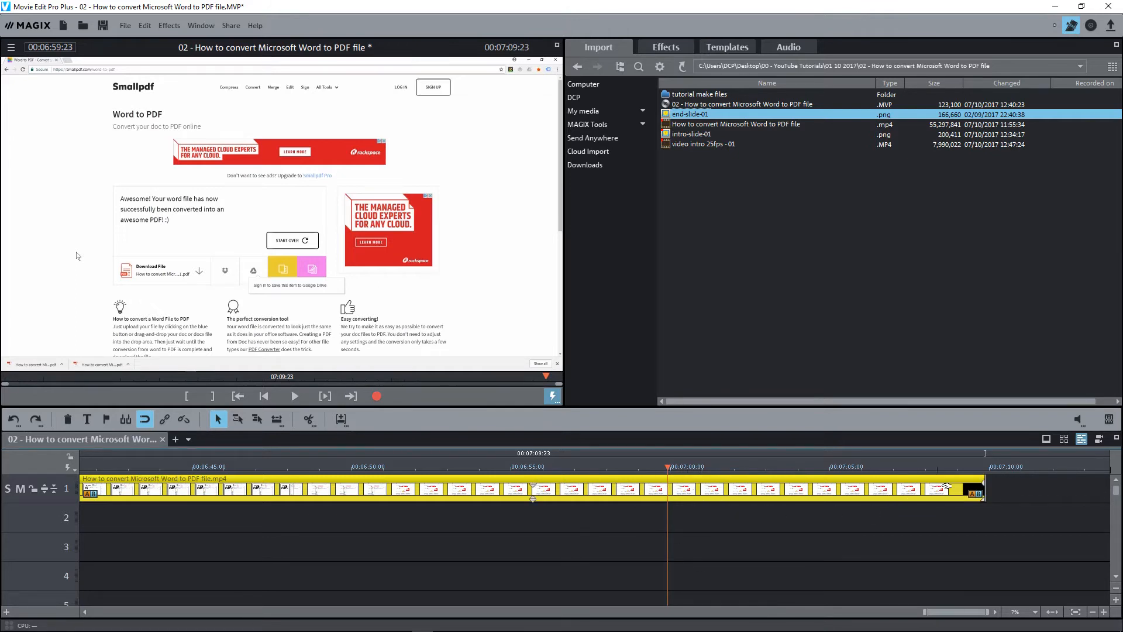
mouse_move(756, 487)
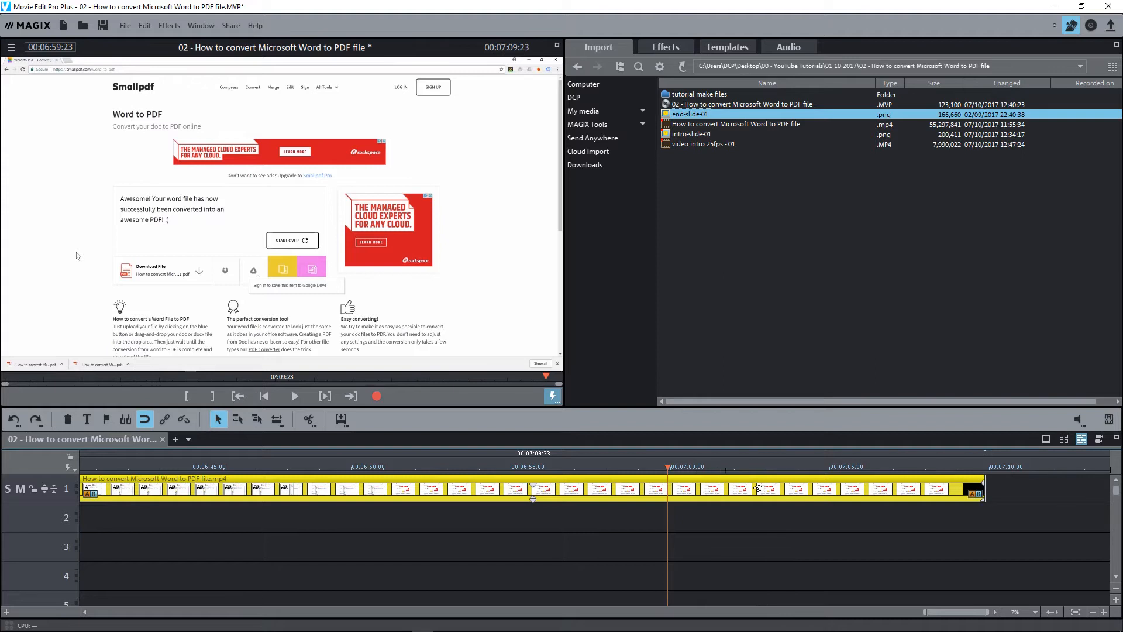
mouse_move(729, 482)
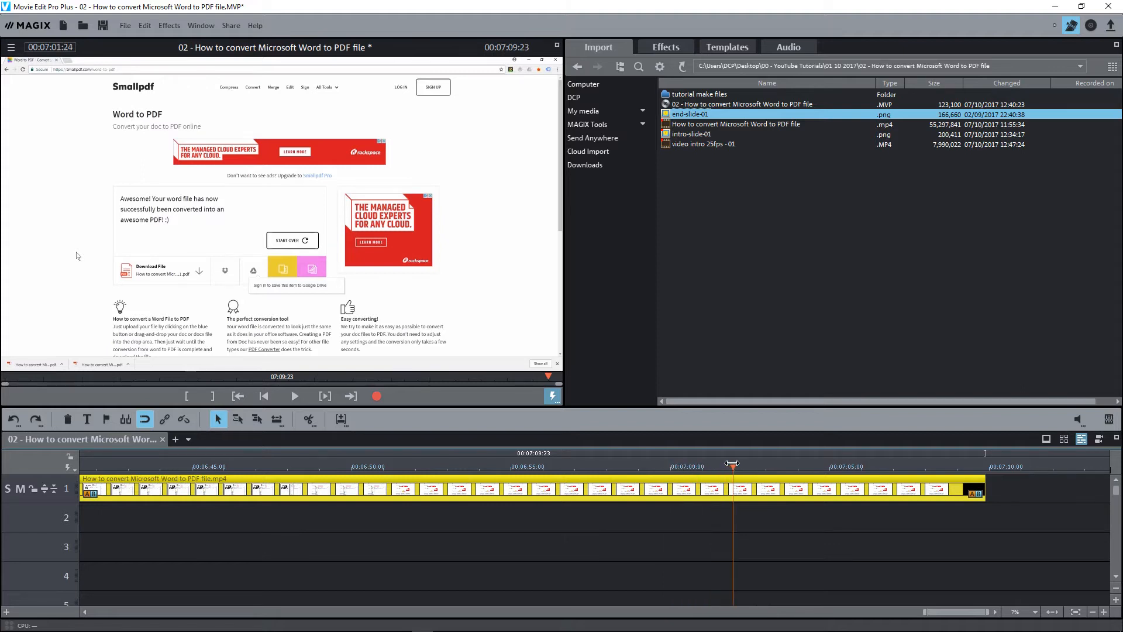
Split off the tutorial's ending at the play marker, leaving a 00:07:02:01 project
left_click(294, 396)
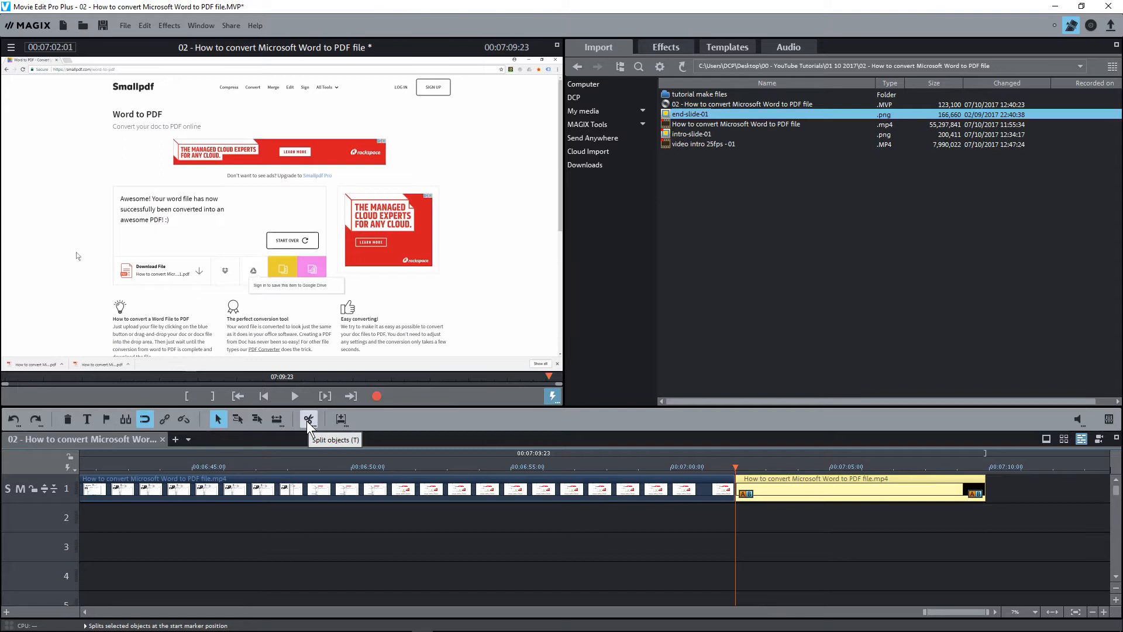
left_click(309, 419)
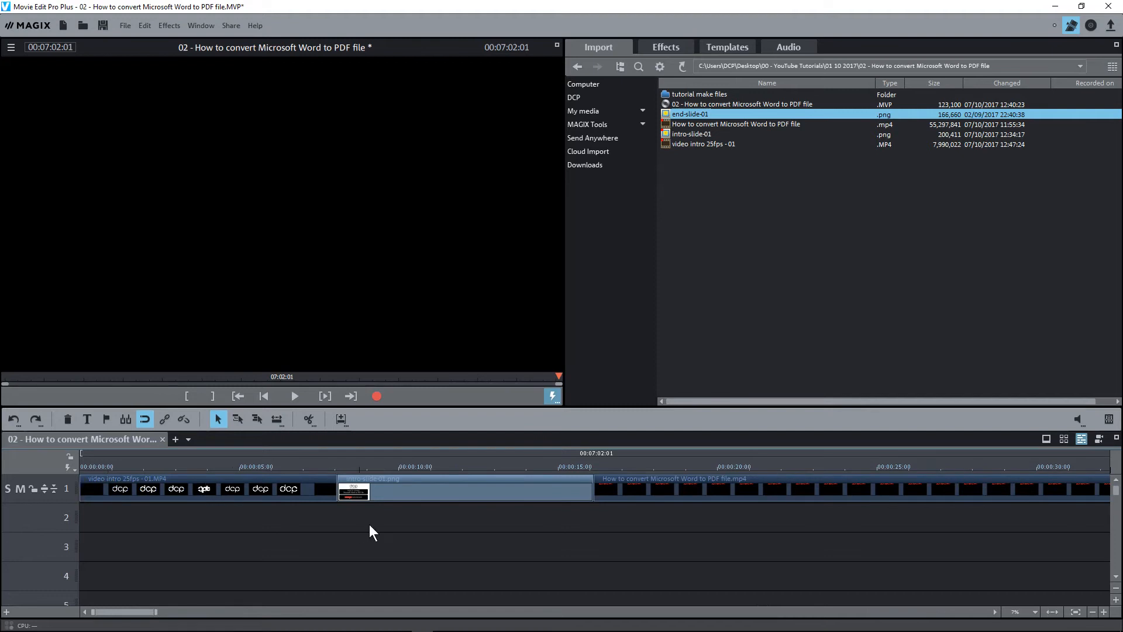
mouse_move(658, 511)
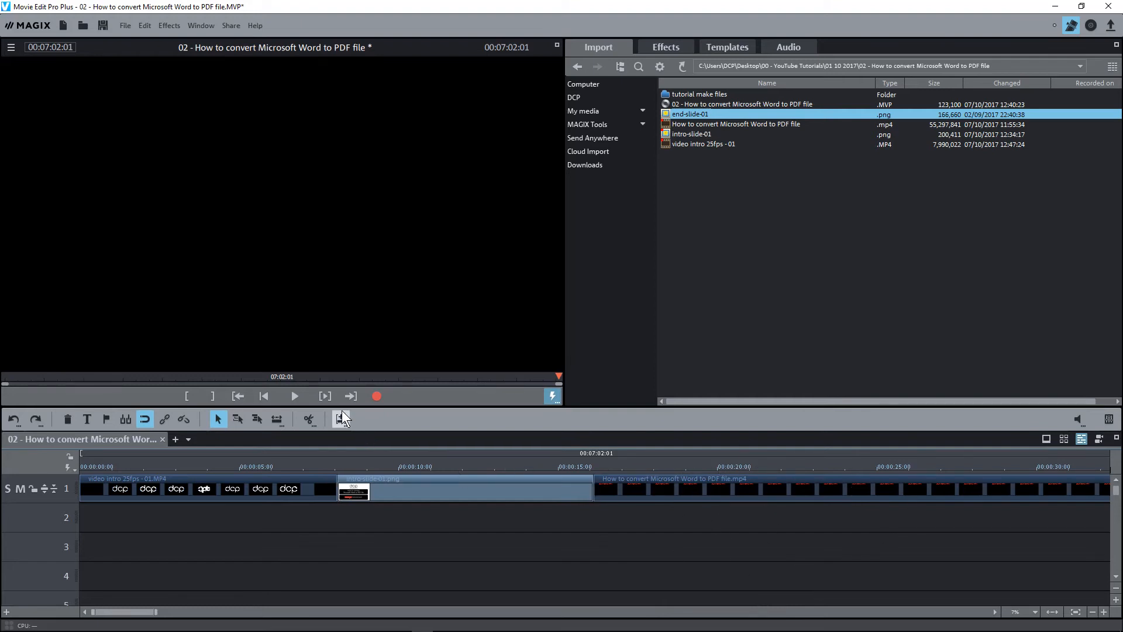
mouse_move(102, 25)
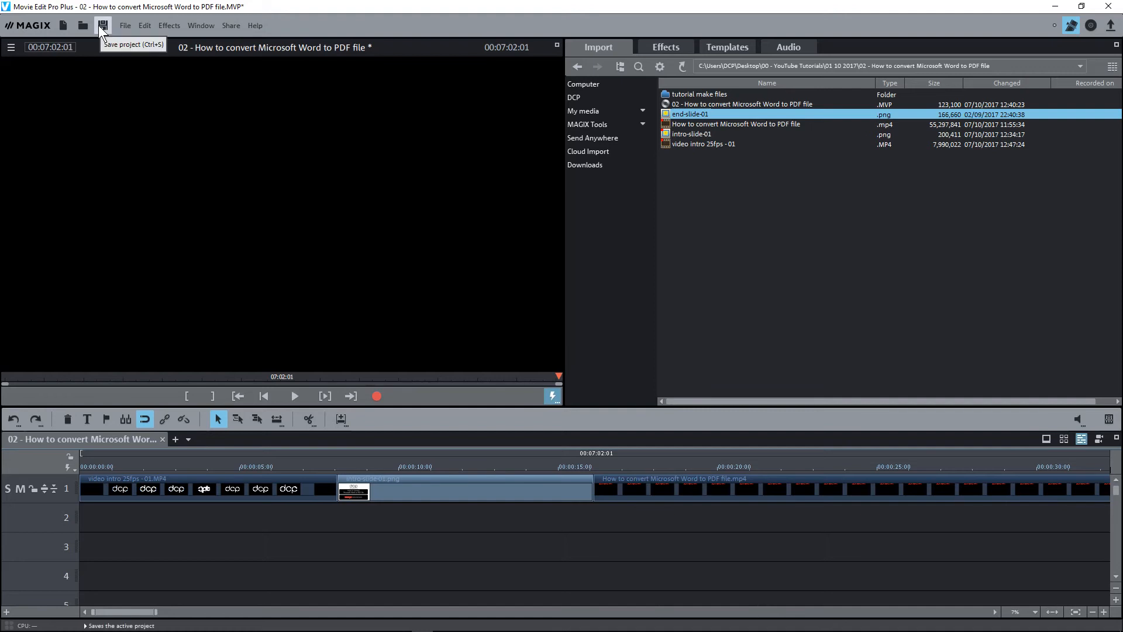
Save the project with the toolbar Save button
left_click(102, 25)
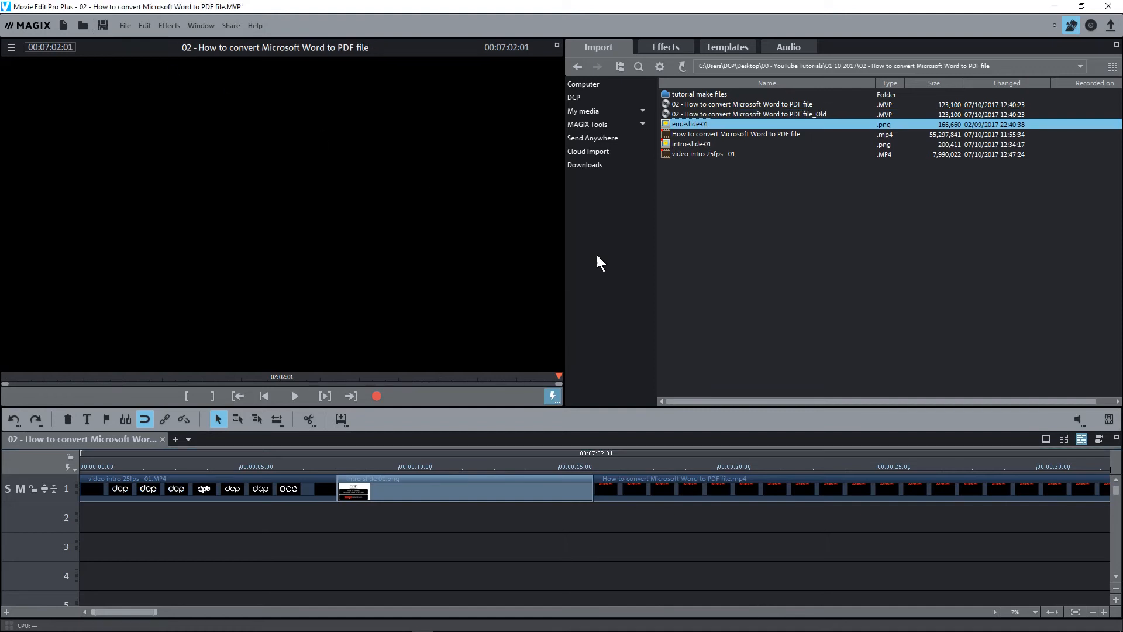